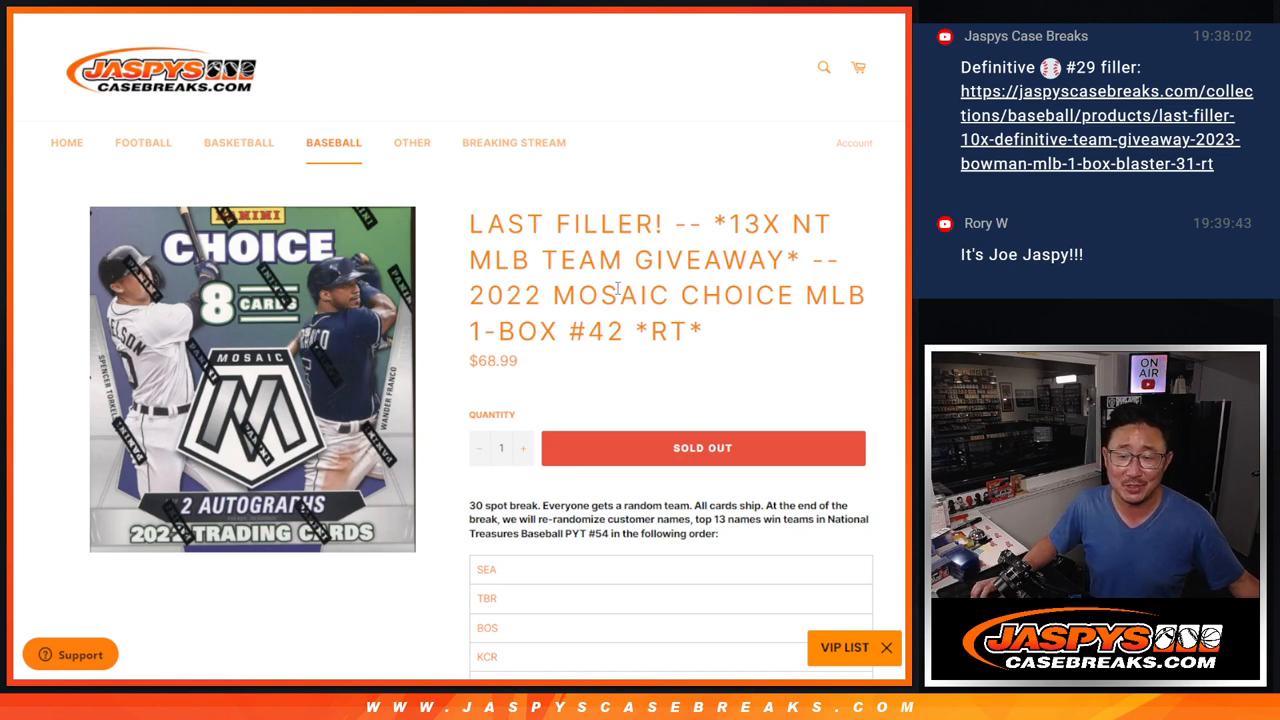
Review the 13-team giveaway order on the Jaspys Case Breaks product page
double_click(593, 331)
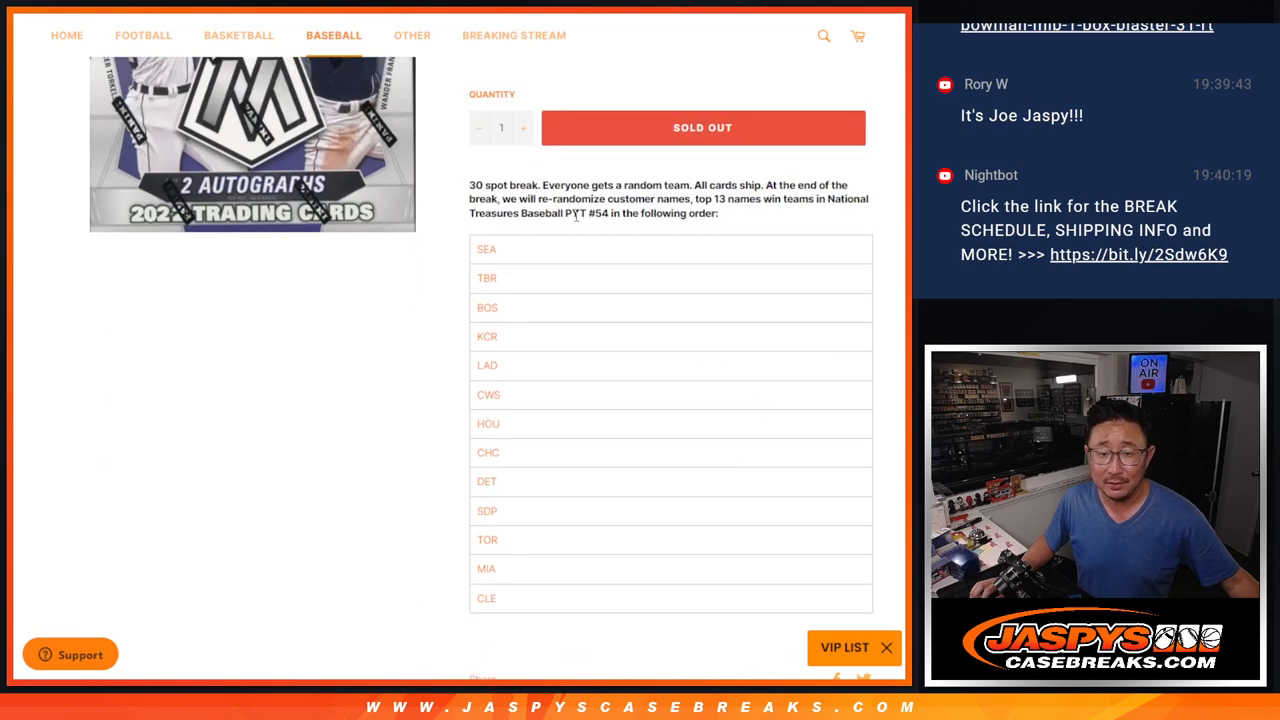
scroll("up", 3)
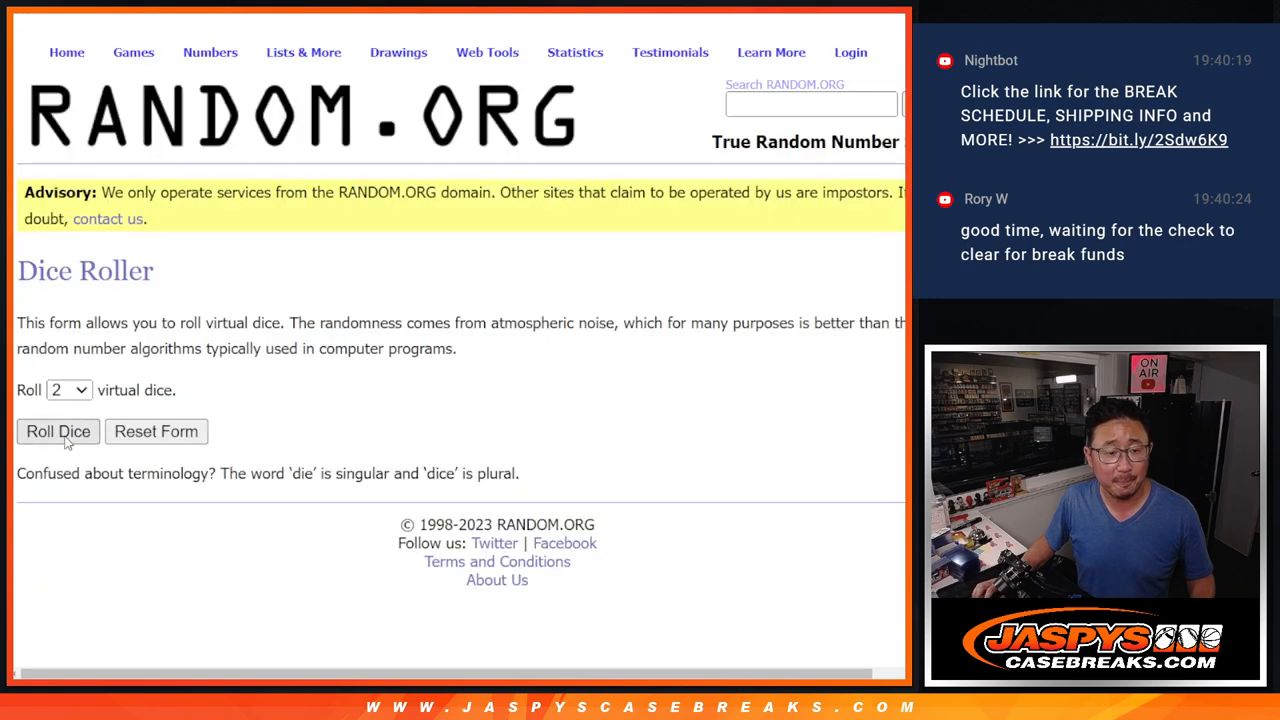
Roll the dice for a shuffle count and randomize the customer name list twice
left_click(58, 431)
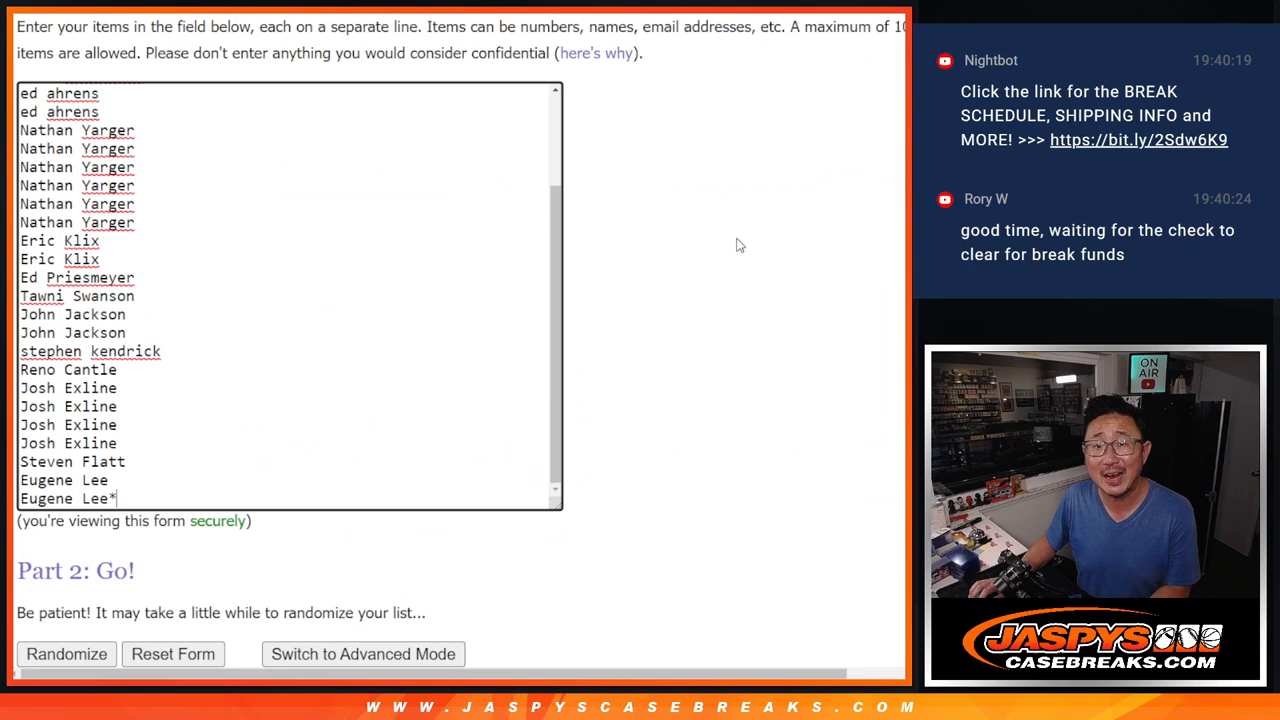
scroll("down", 3)
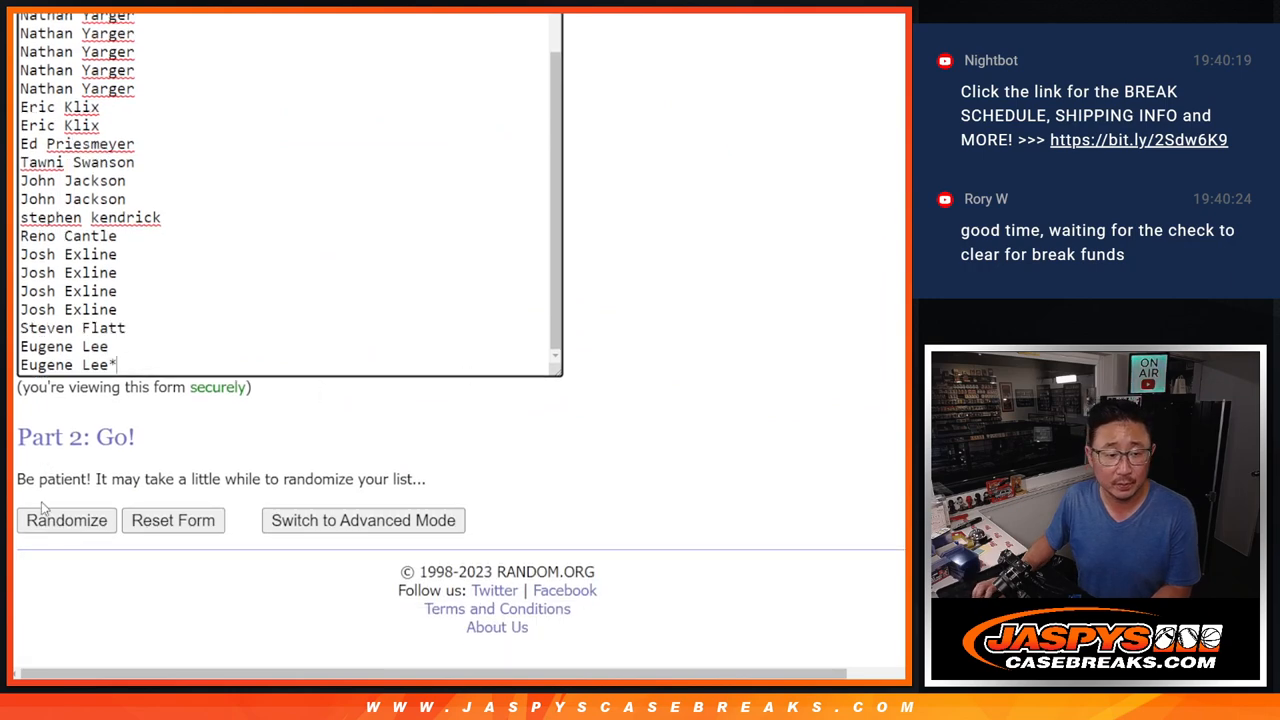
left_click(66, 520)
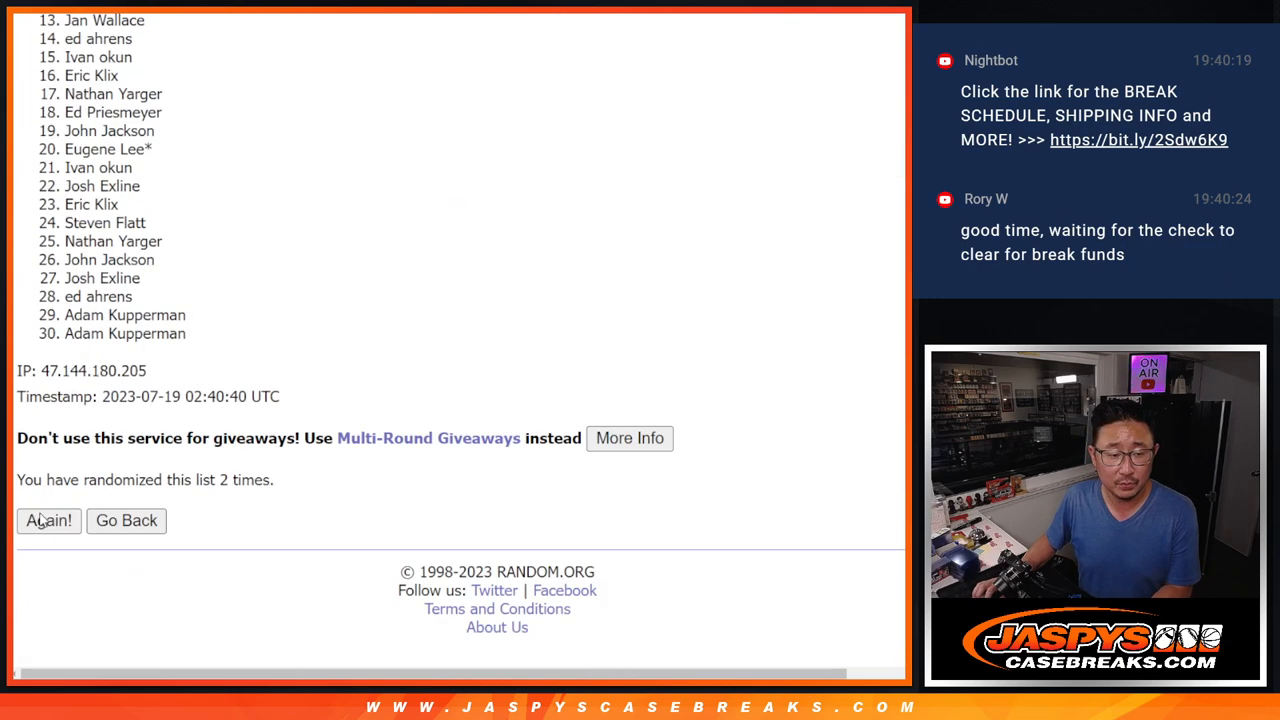
left_click(48, 520)
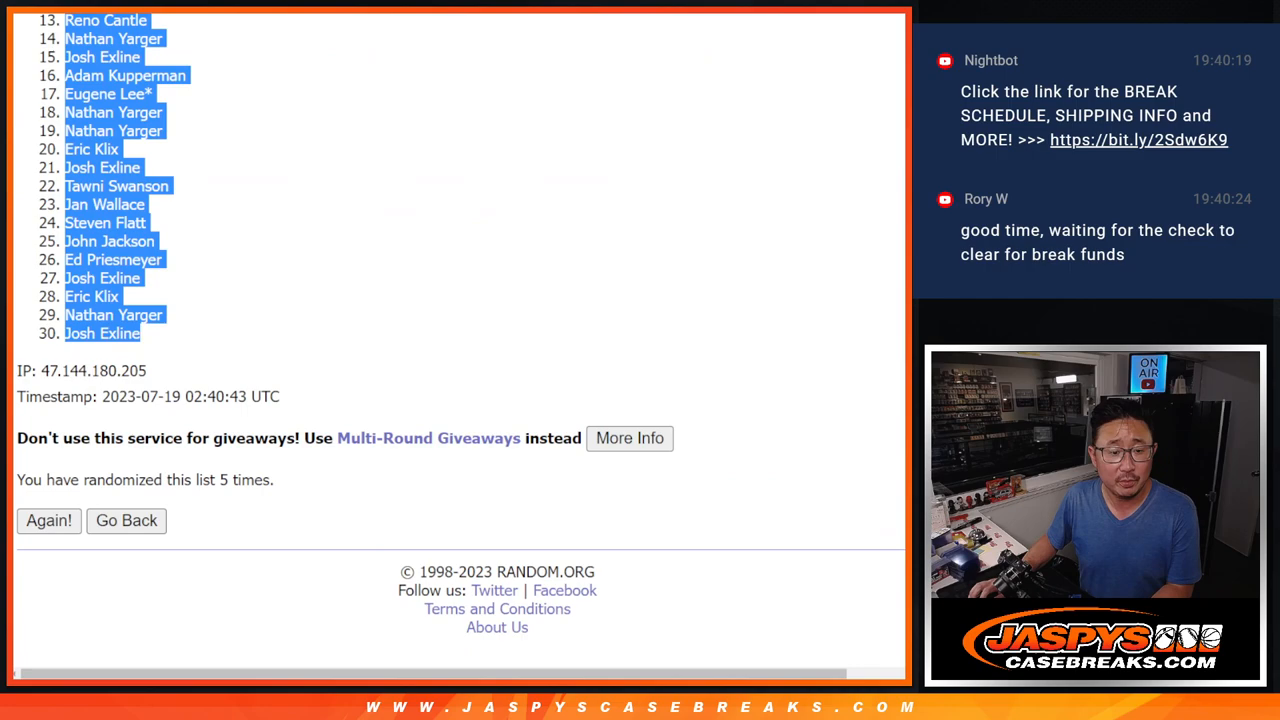
Randomize the 30 MLB team list twice in the team list tab
left_click(126, 520)
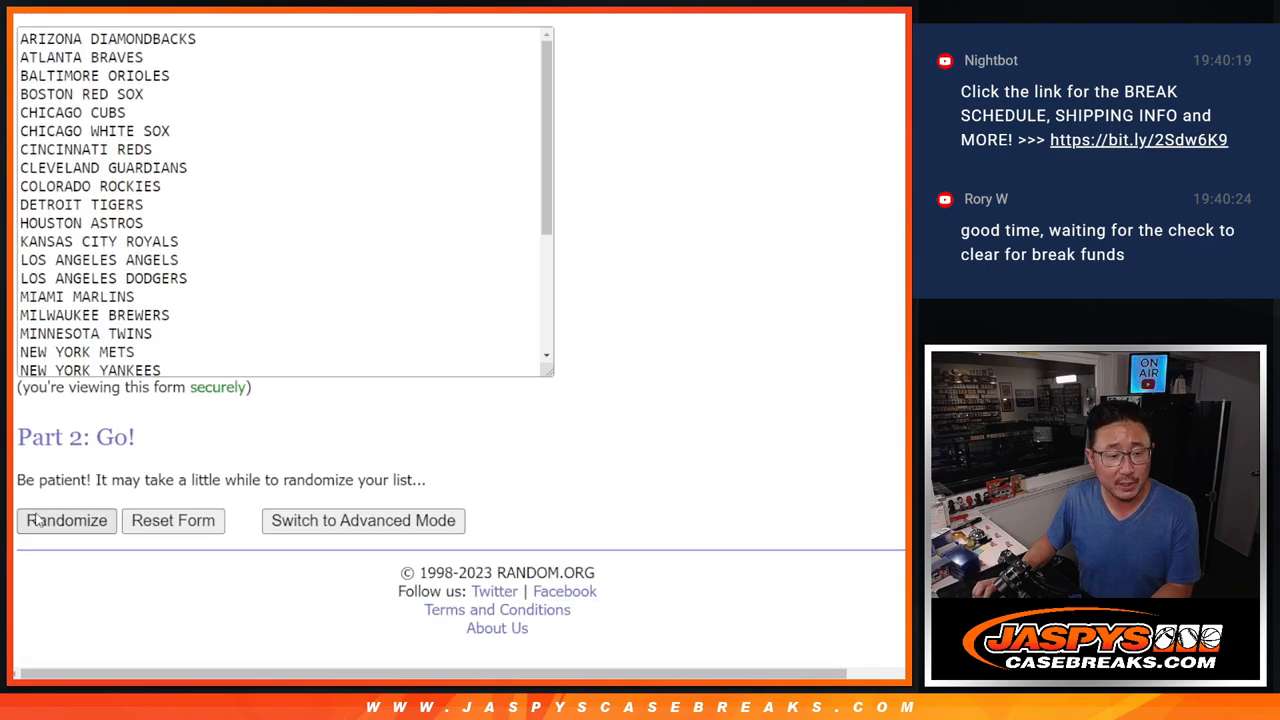
left_click(66, 520)
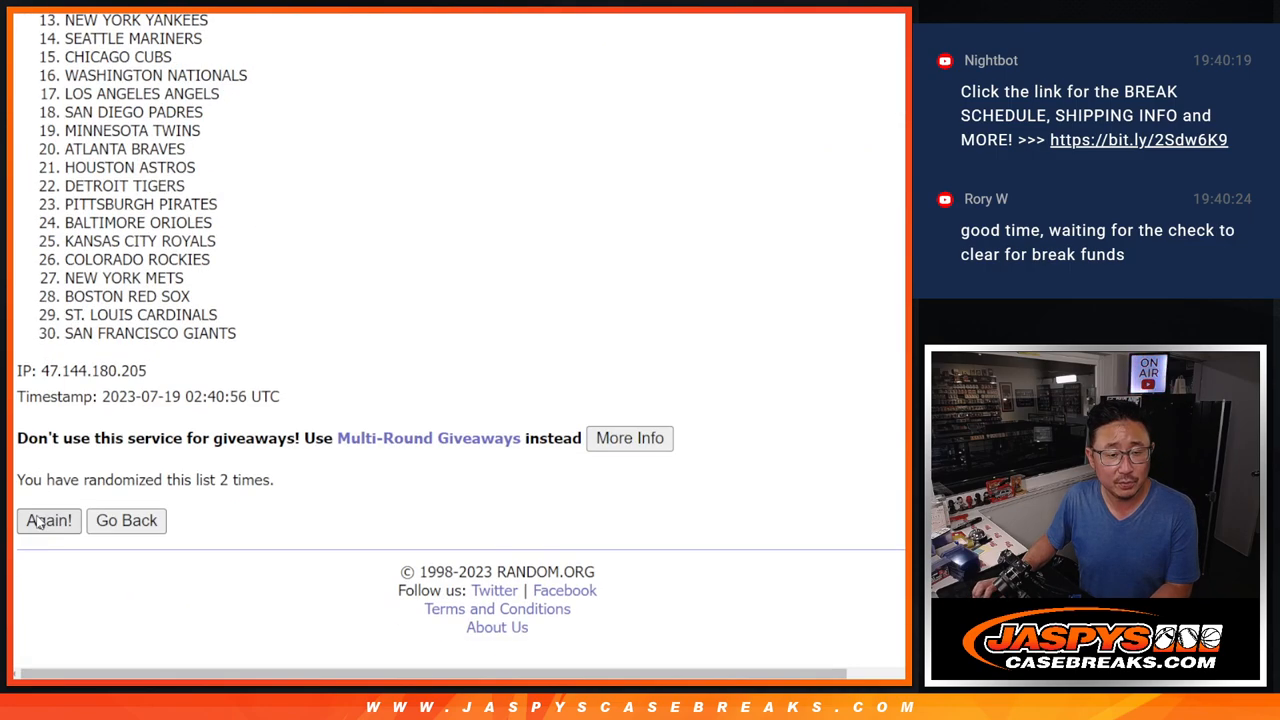
left_click(48, 520)
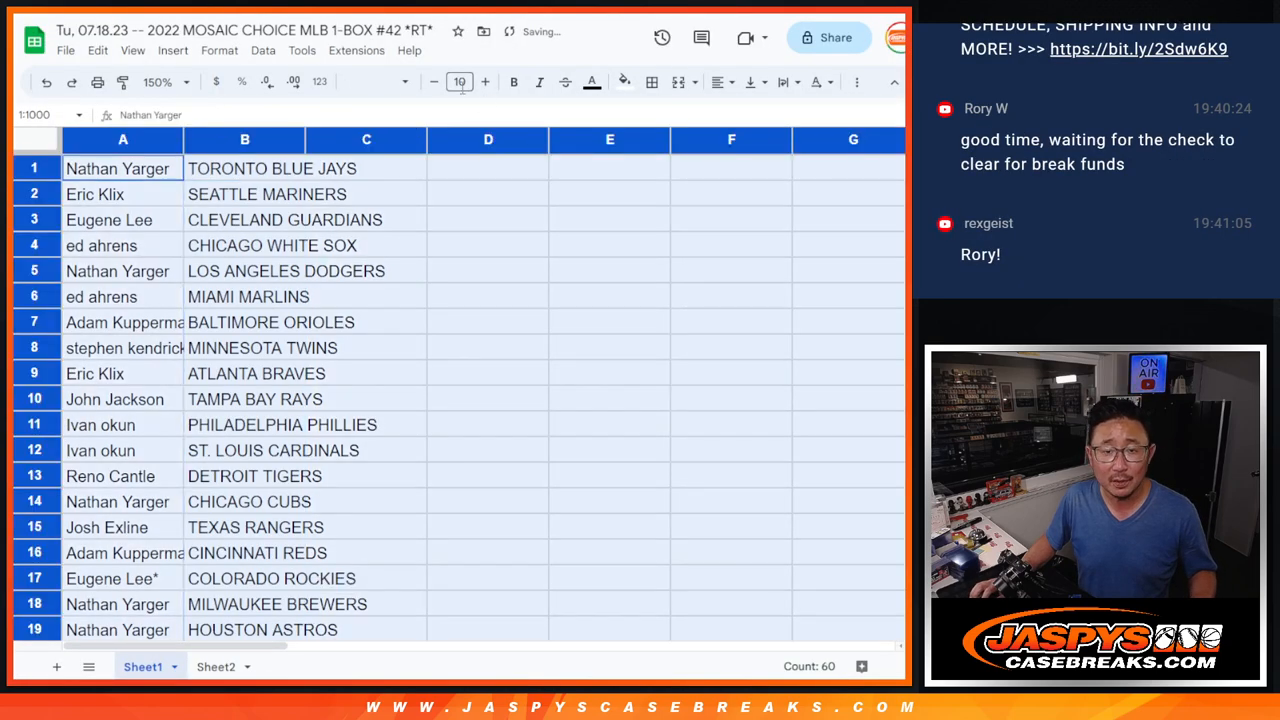
Set the list's font size to 12 and adjust the sheet zoom
left_click(459, 81)
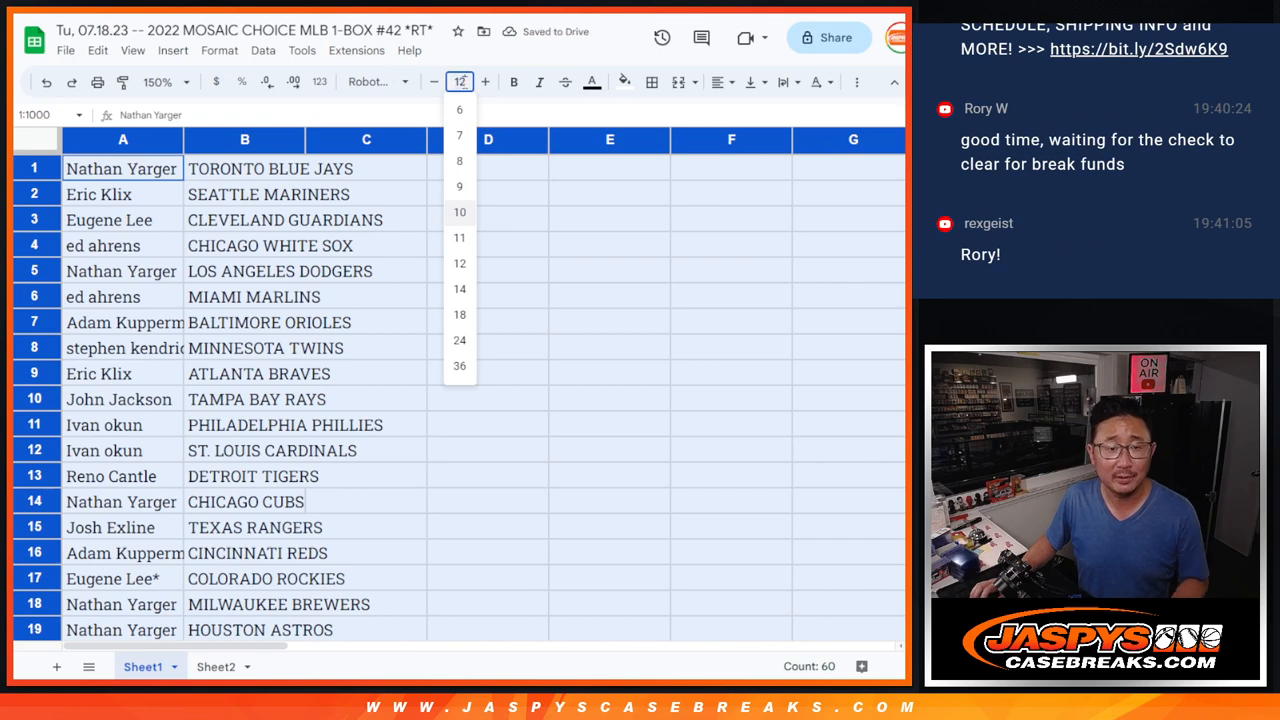
left_click(165, 81)
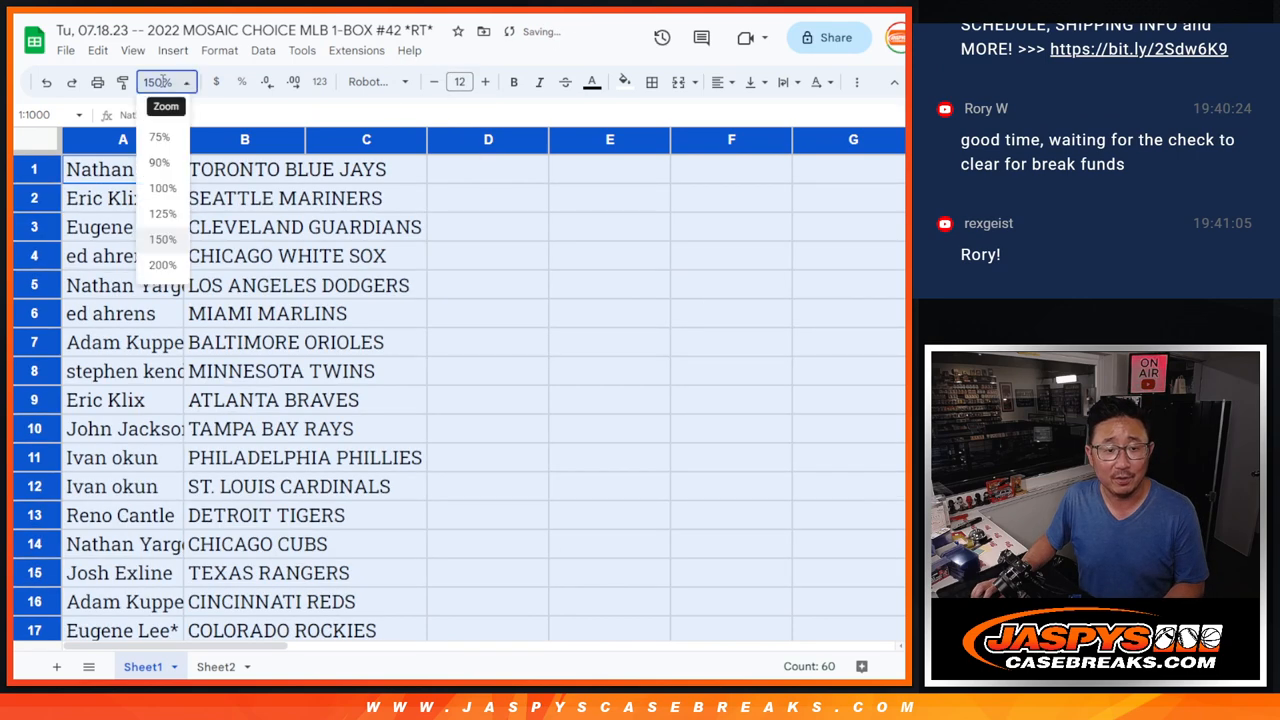
left_click(160, 239)
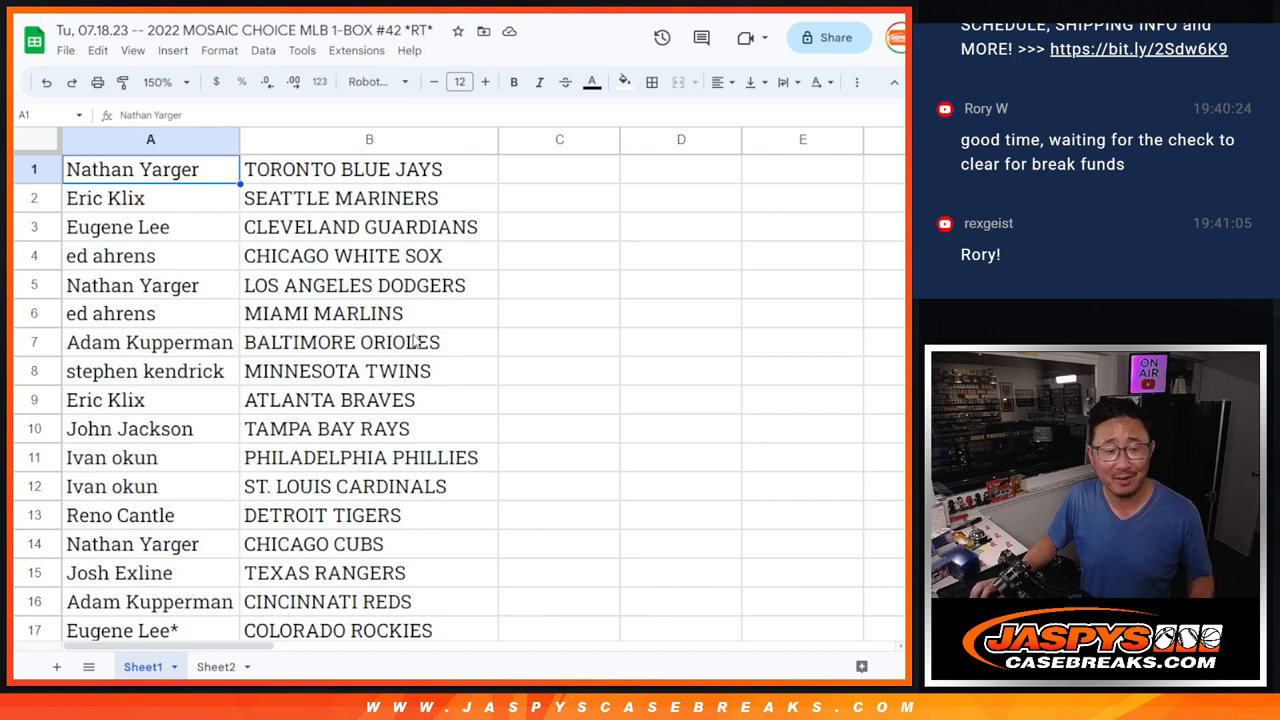
Select A1:B30, sort by team A→Z, and bring up print settings
left_click_drag(131, 169, 499, 587)
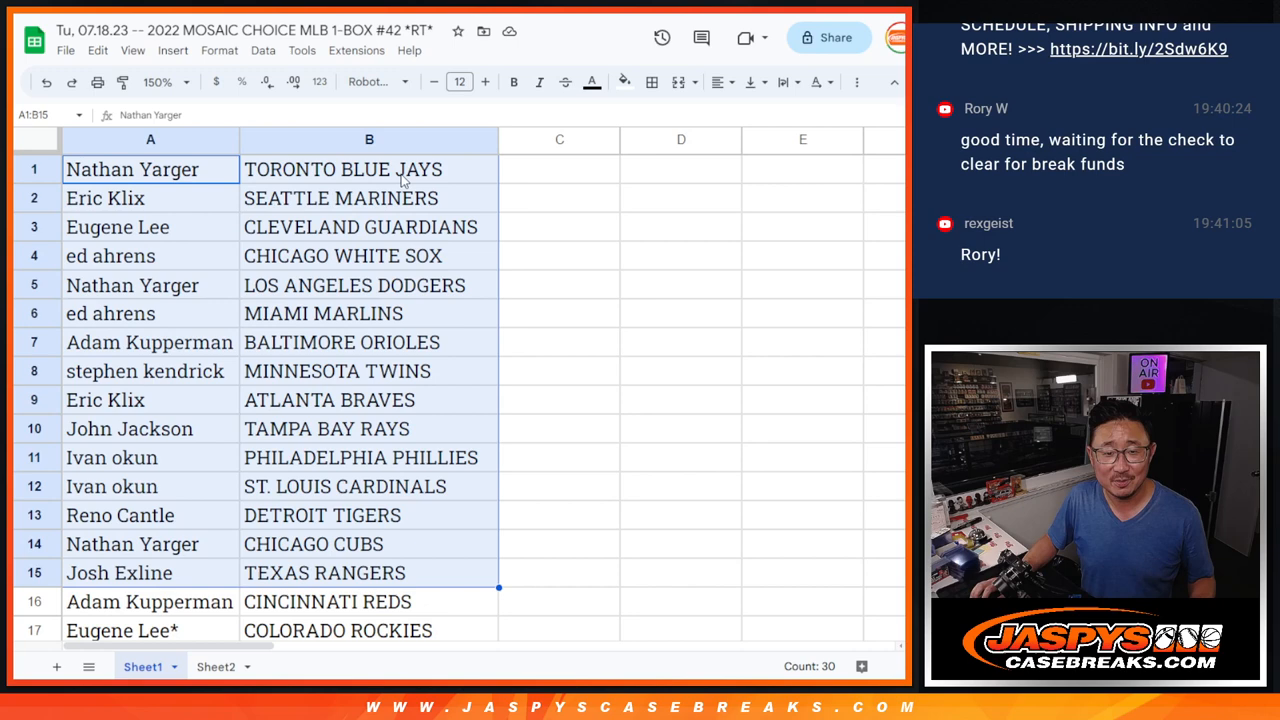
mouse_move(335, 580)
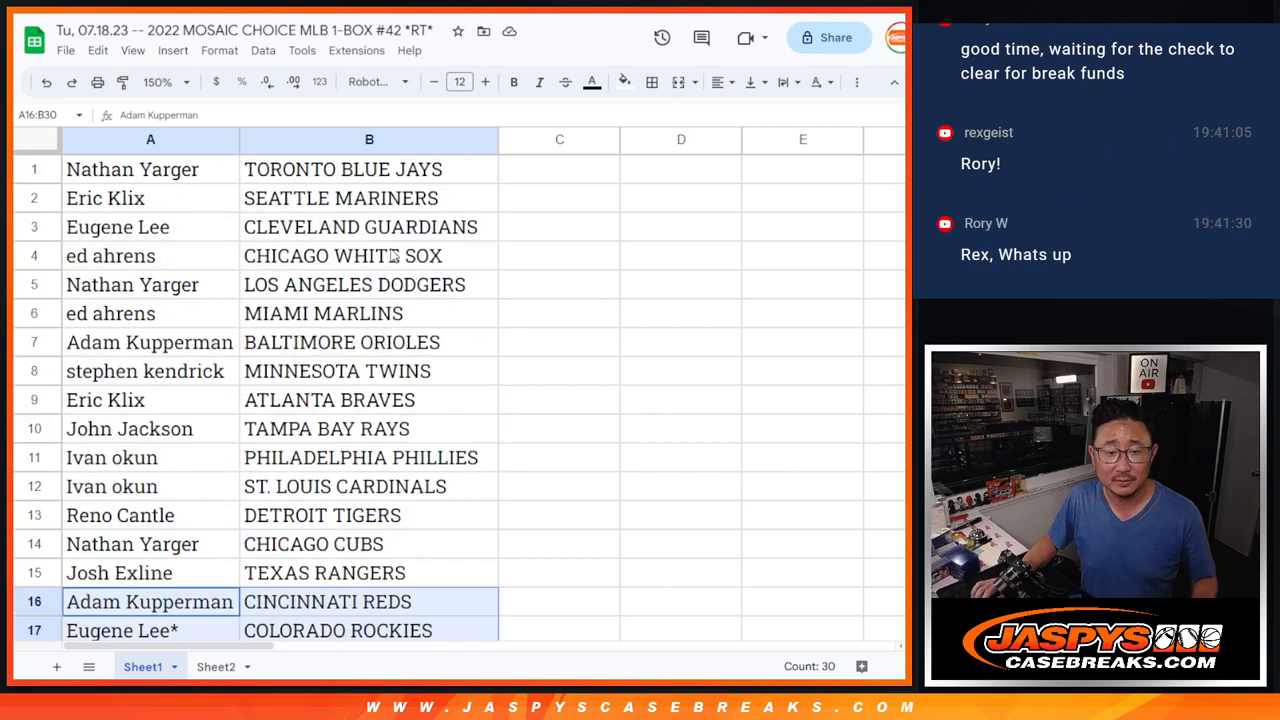
left_click(165, 82)
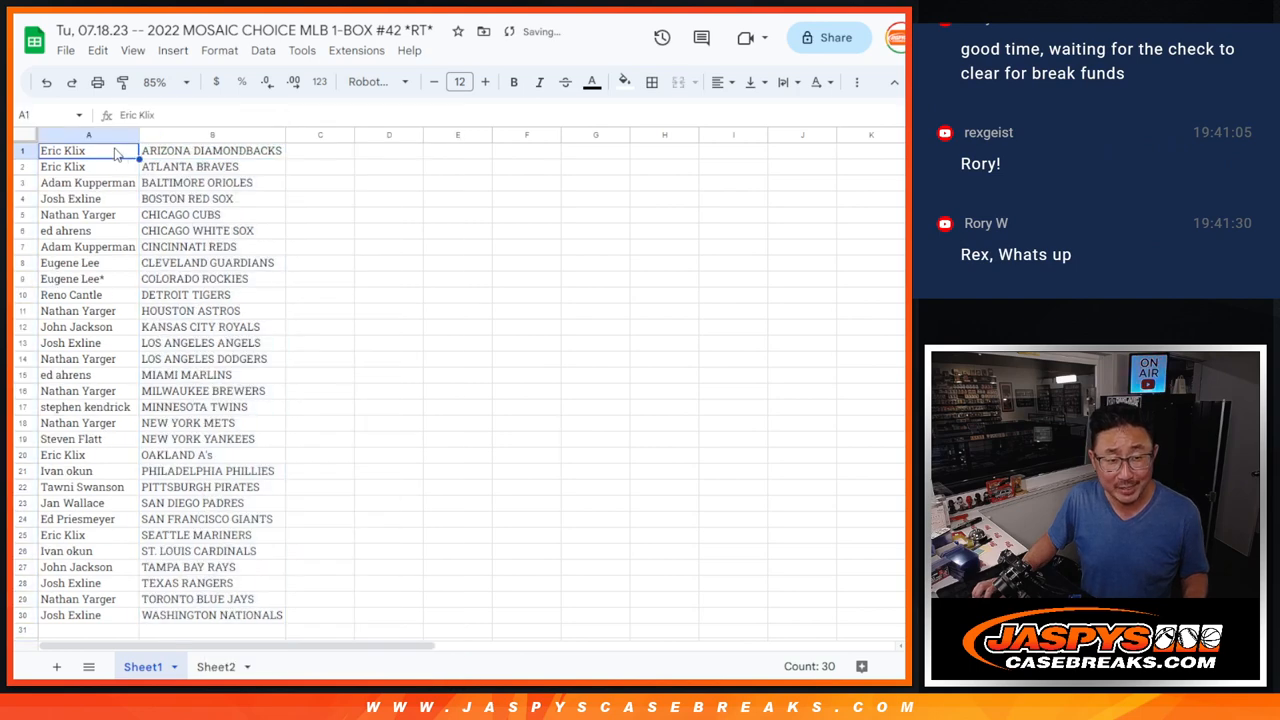
left_click(651, 82)
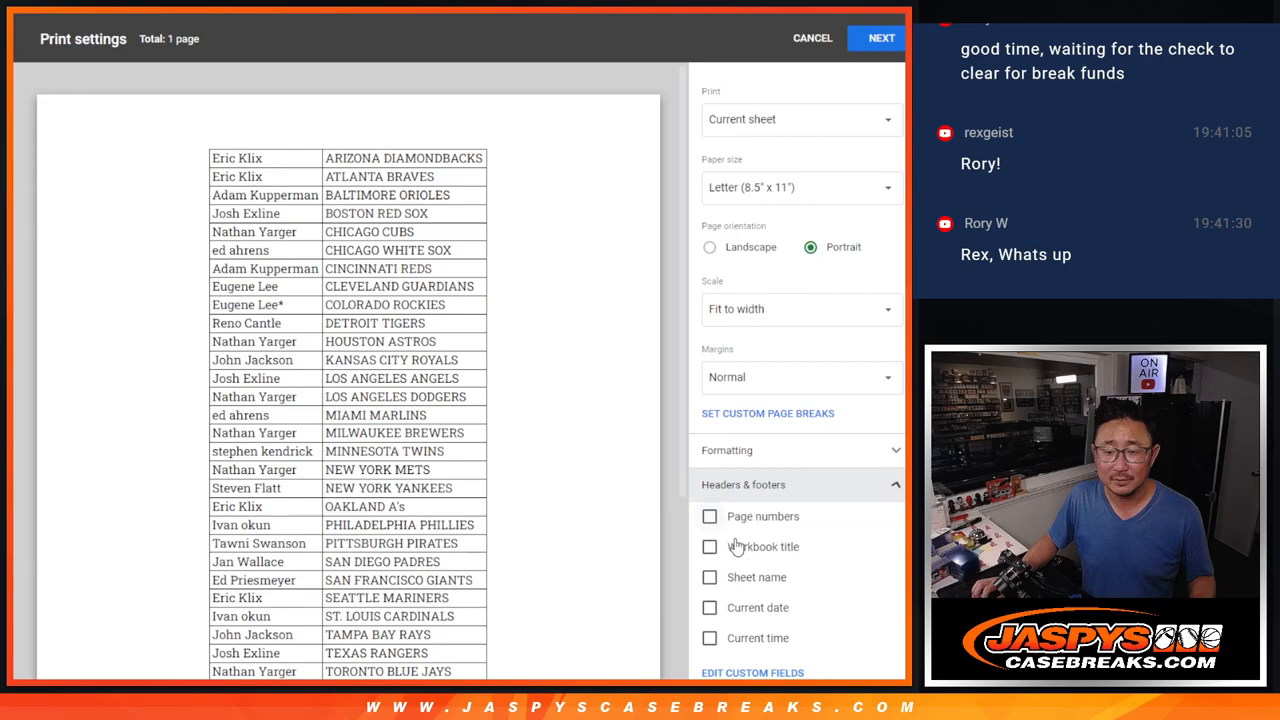
Print the 30 team-sorted name pairs through the browser print dialog
left_click(880, 37)
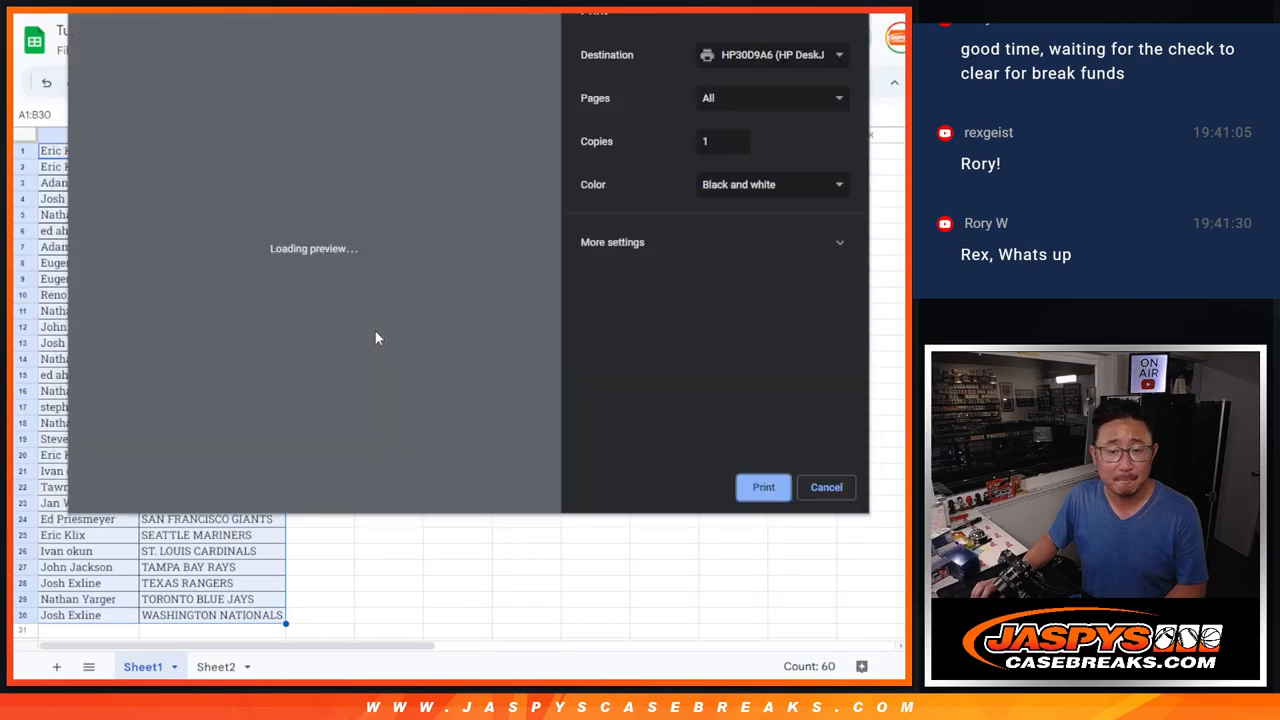
left_click(826, 487)
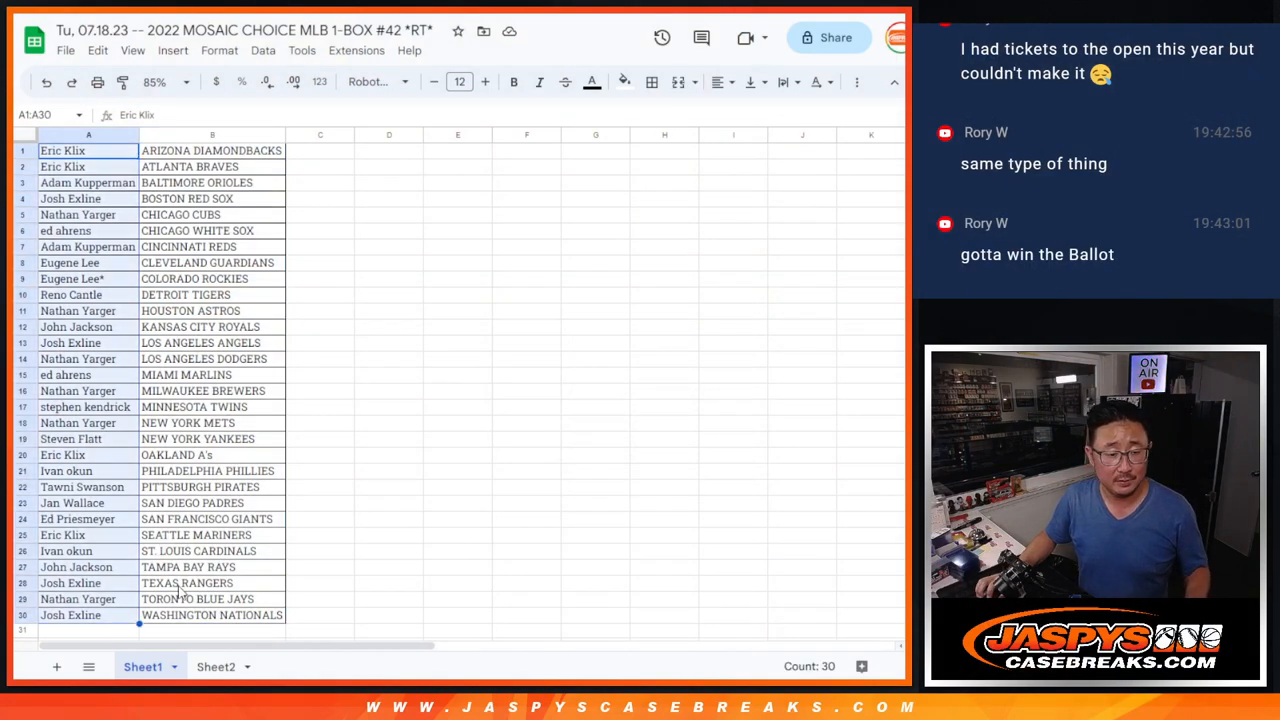
mouse_move(310, 335)
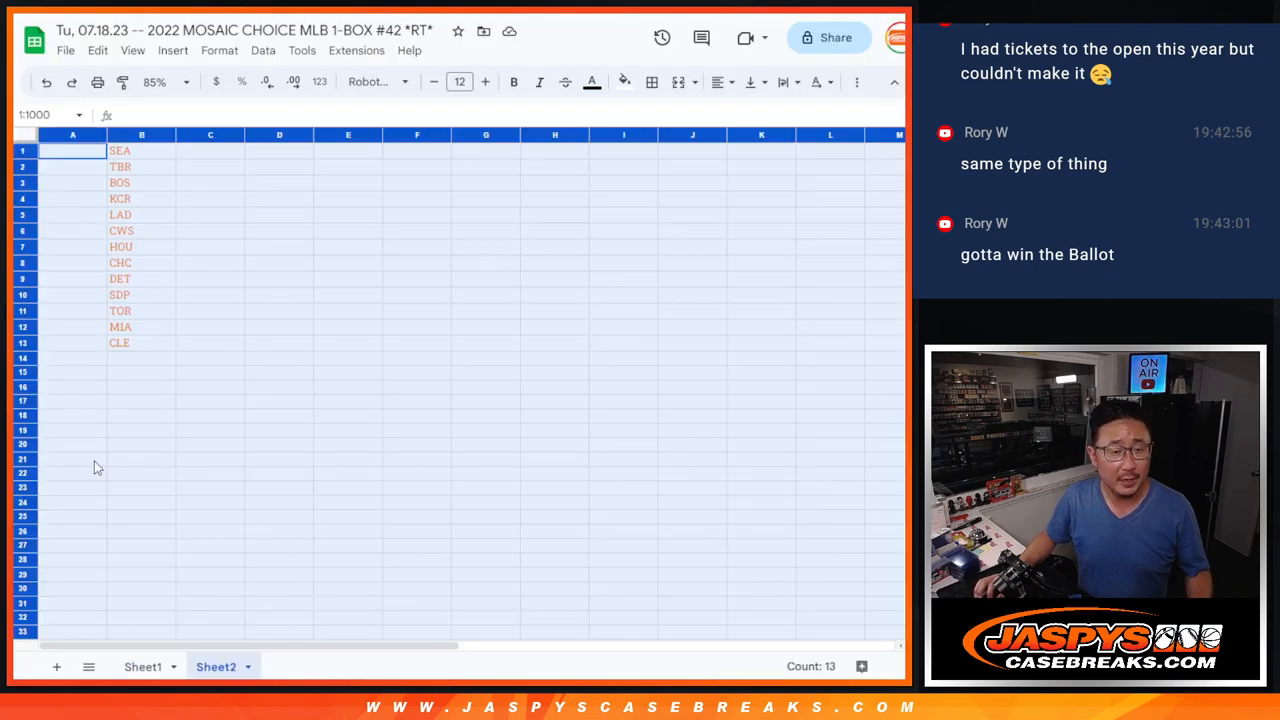
Check row 13, the last giveaway team on Sheet2, then return to the dice roller
left_click(72, 342)
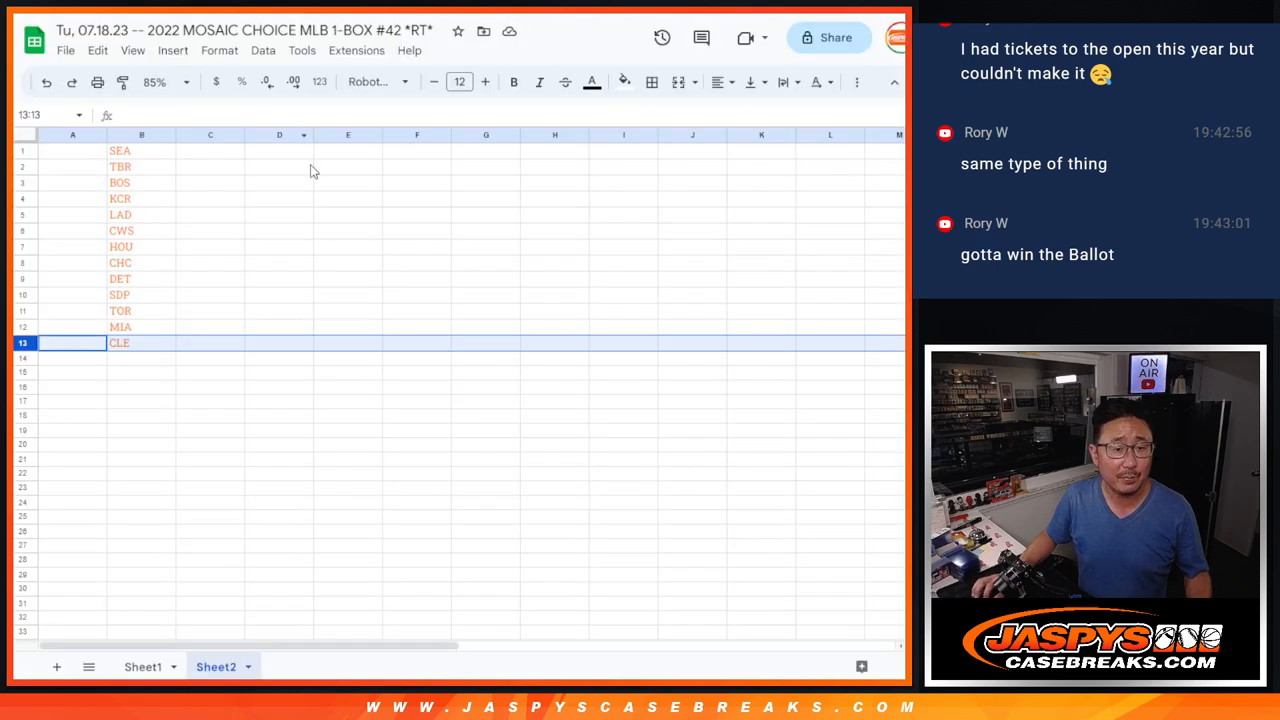
left_click(186, 82)
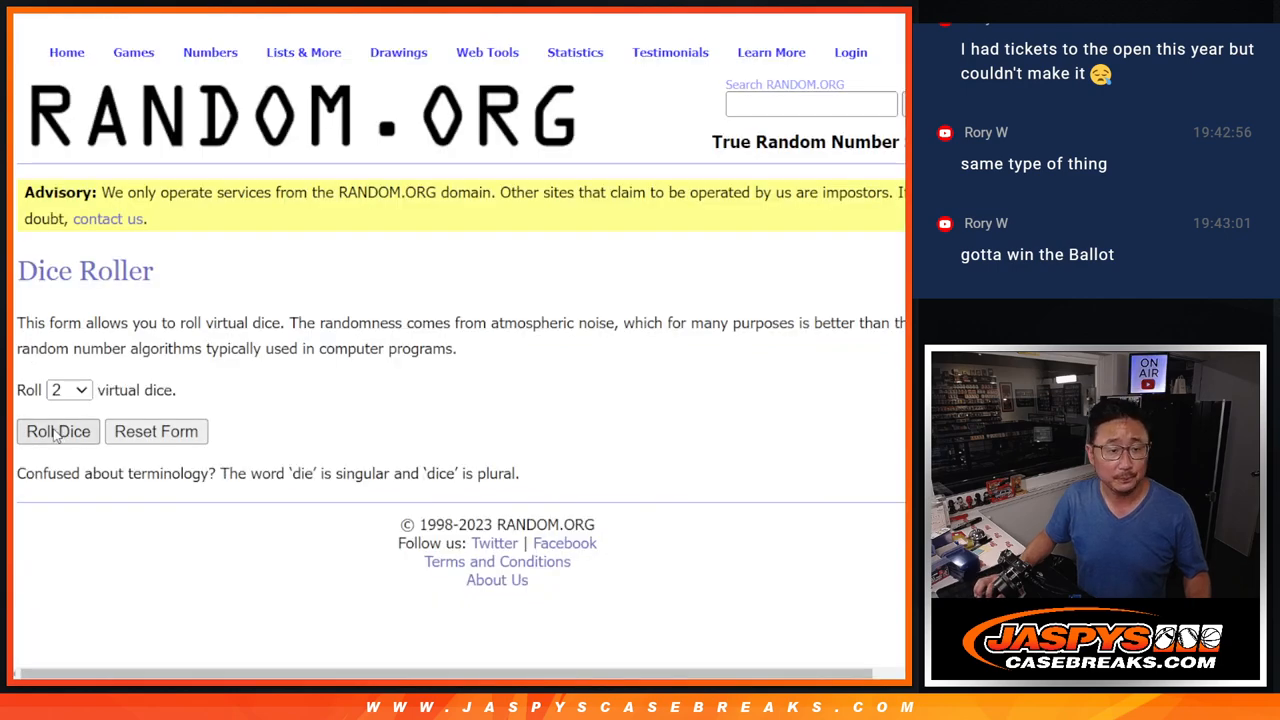
Roll the dice and shuffle the 30 customer names seven times for the top 13 giveaway
left_click(58, 431)
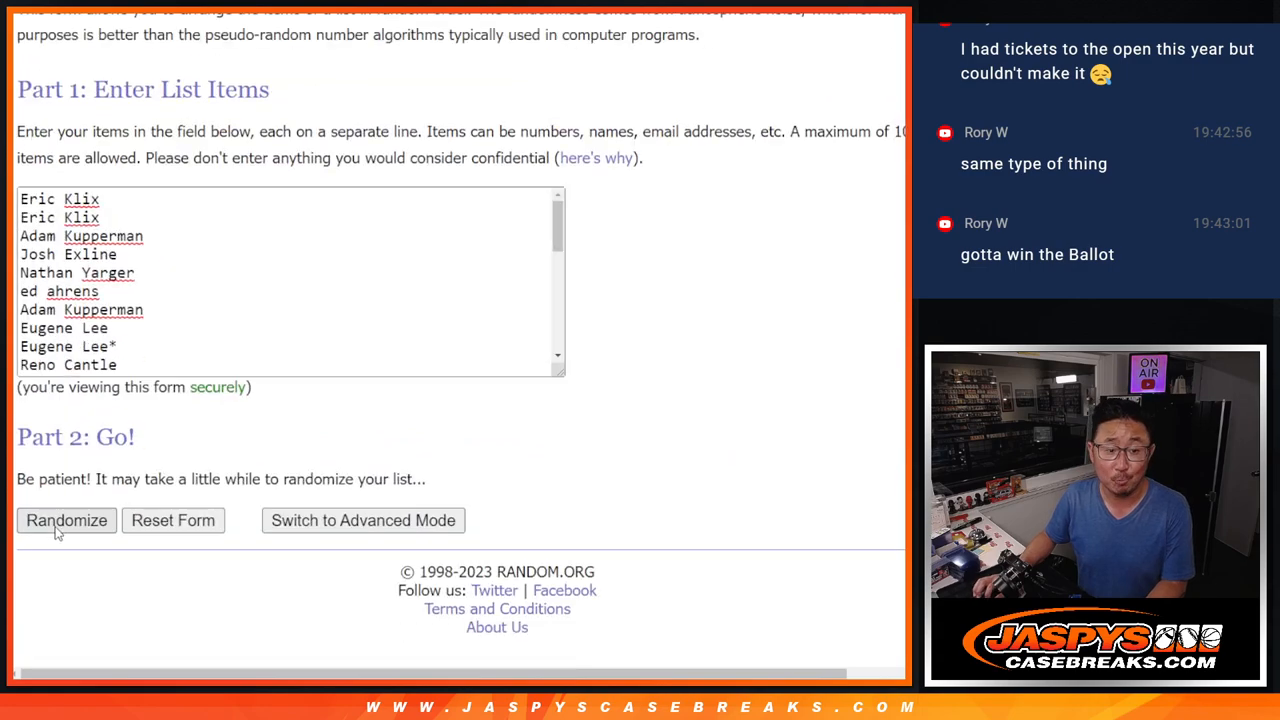
left_click(66, 520)
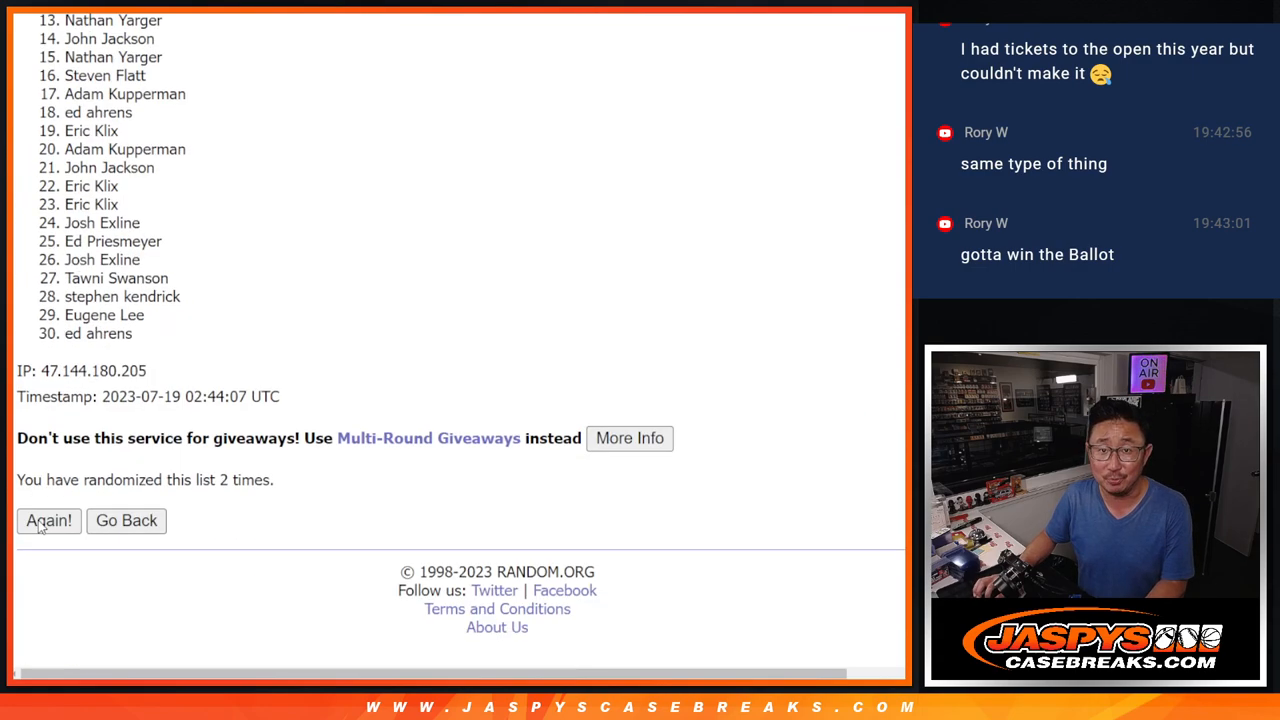
left_click(48, 520)
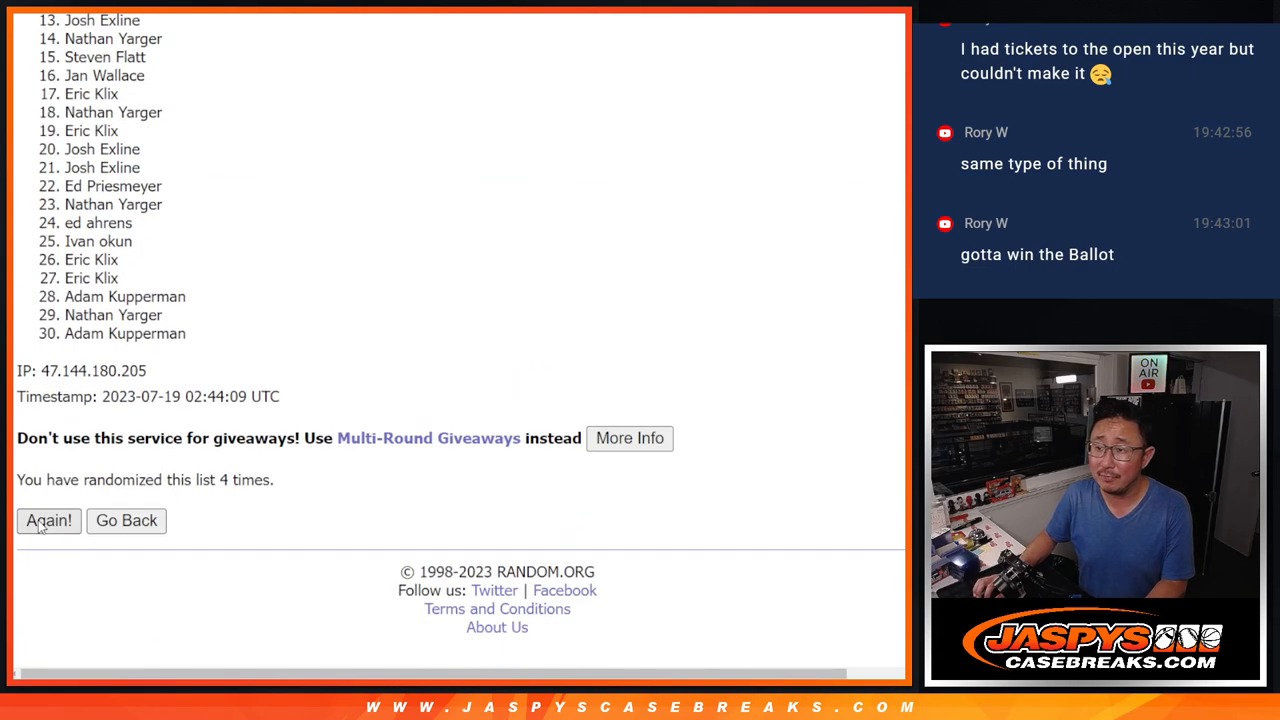
left_click(48, 520)
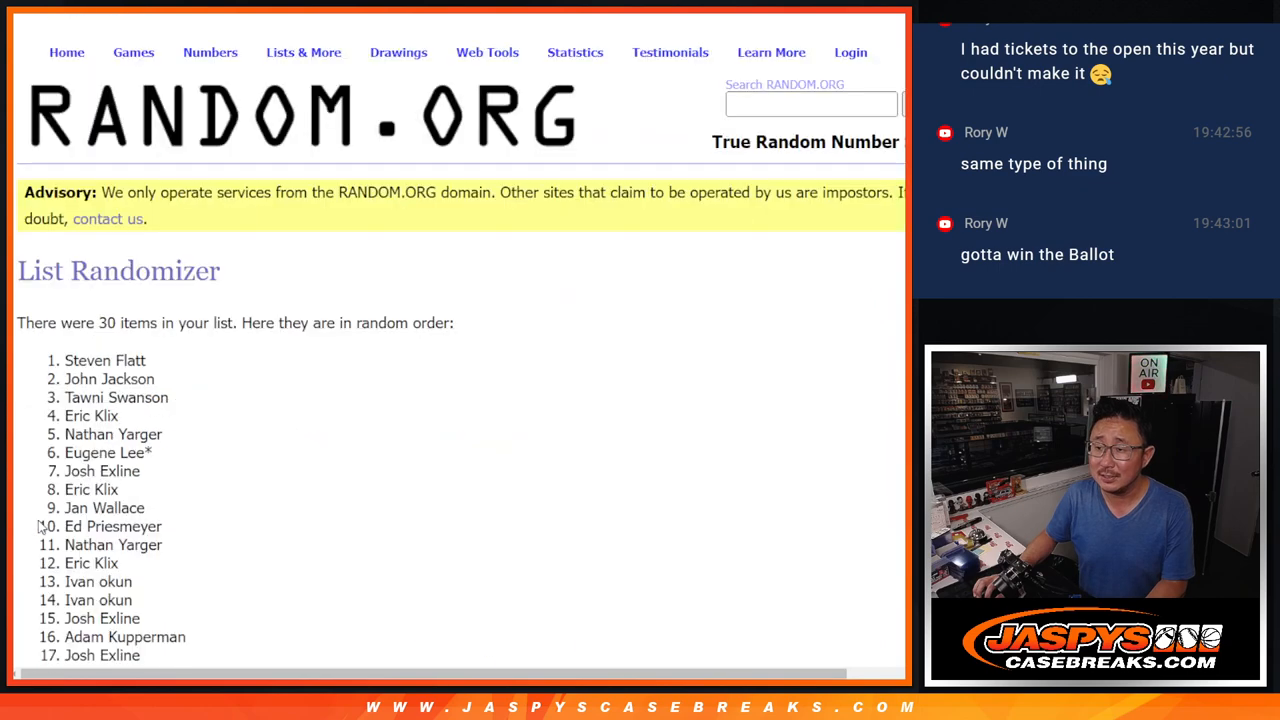
scroll("down", 3)
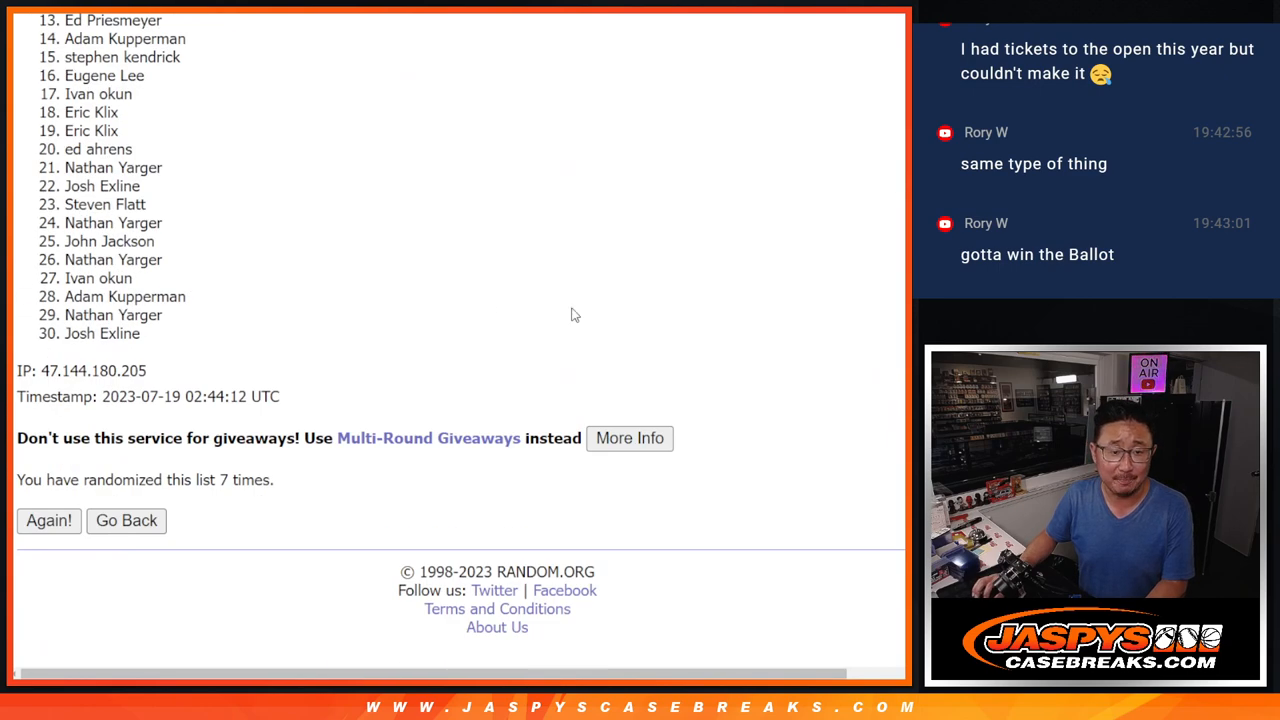
left_click_drag(62, 38, 170, 260)
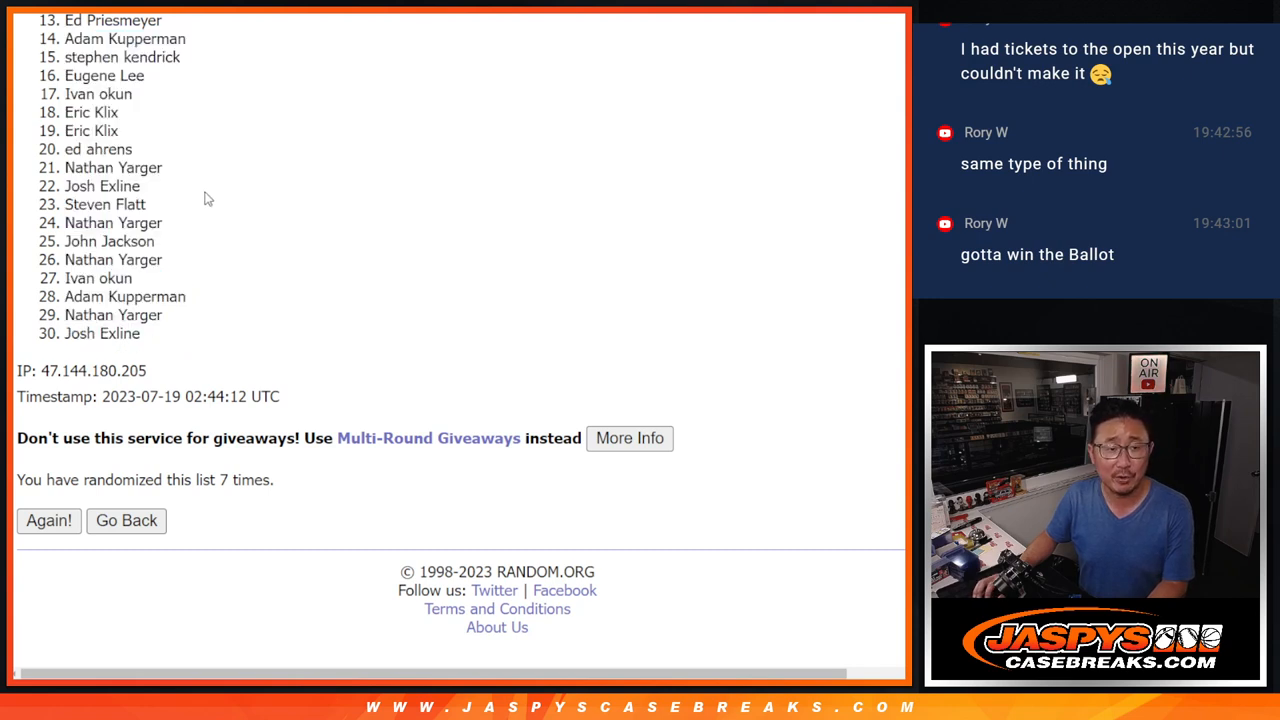
mouse_move(883, 294)
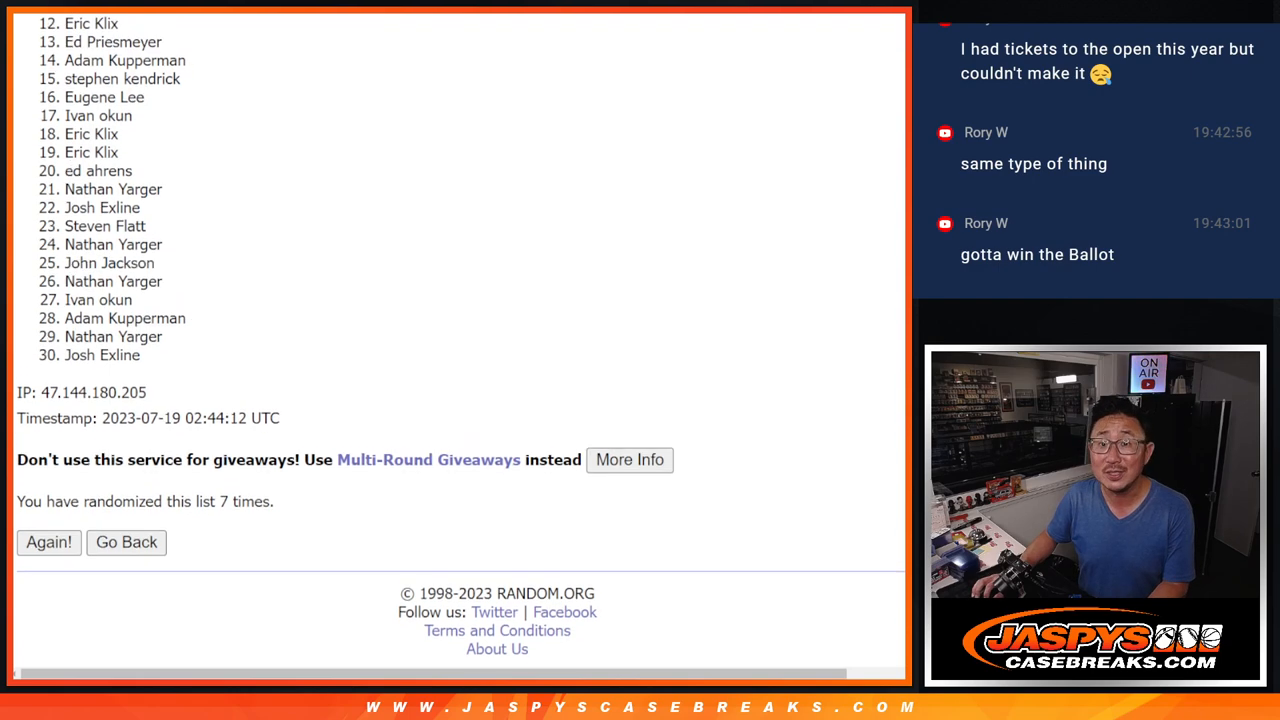
scroll("down", 3)
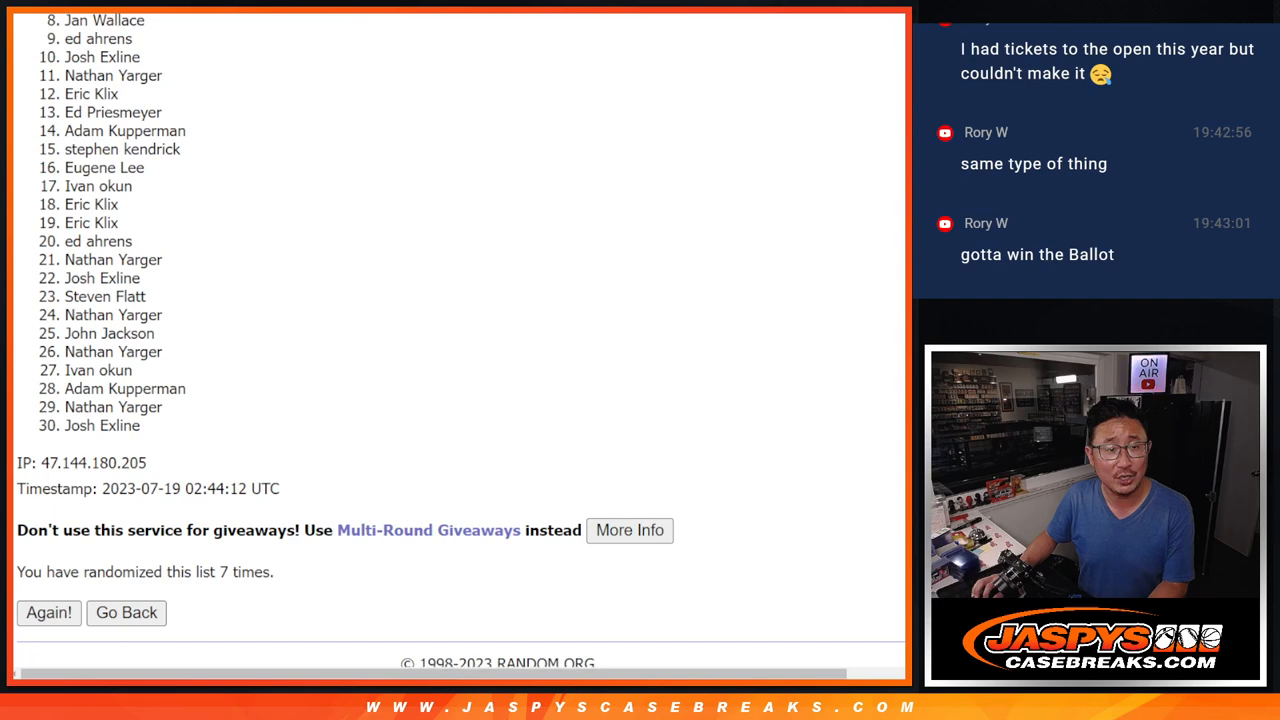